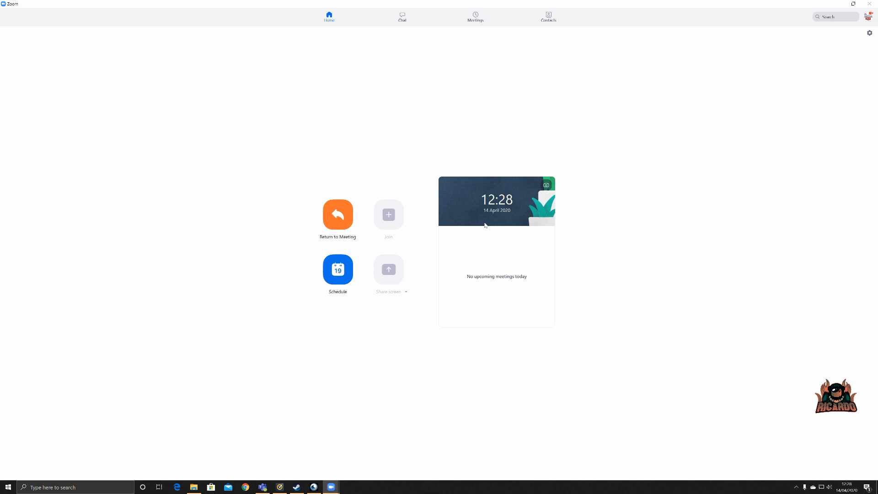
mouse_move(469, 198)
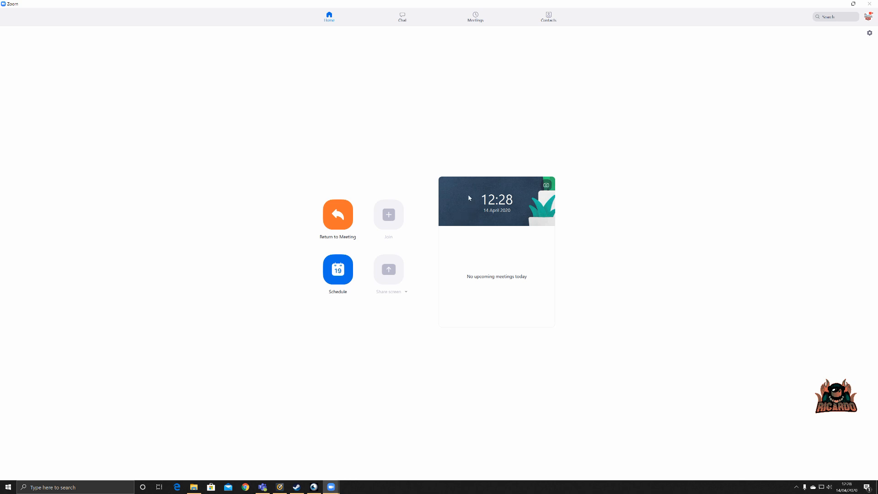
mouse_move(467, 197)
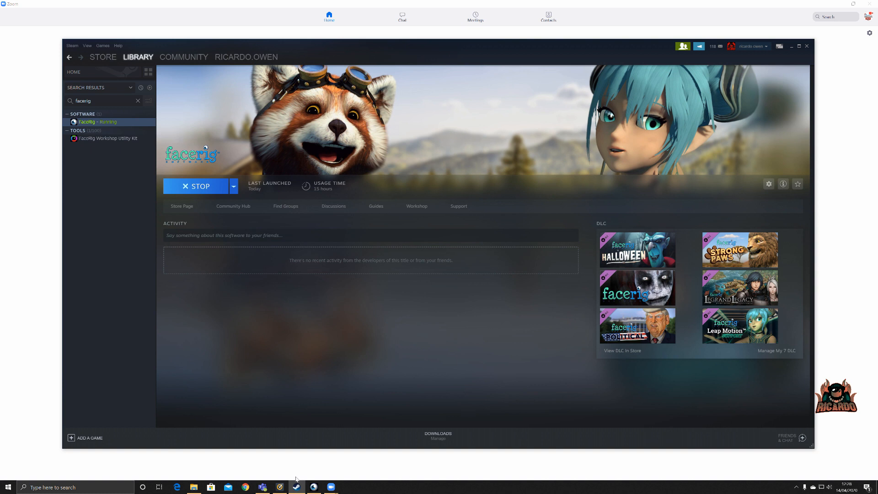
mouse_move(447, 377)
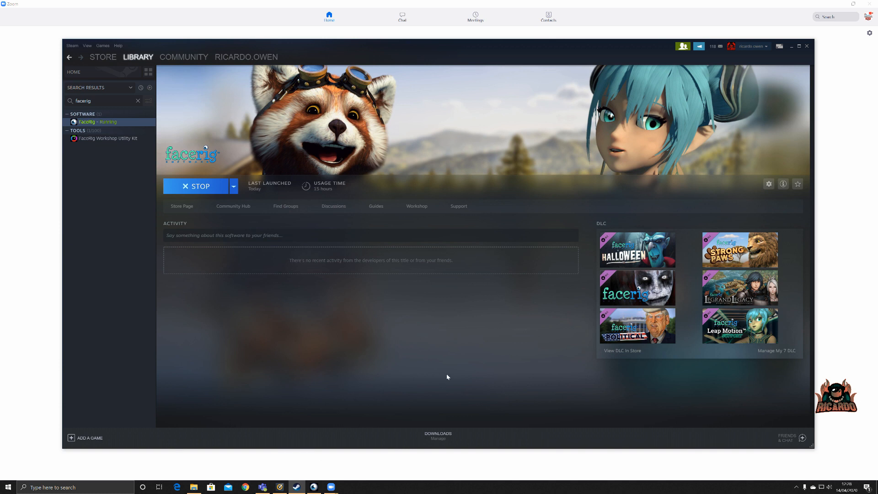
mouse_move(707, 85)
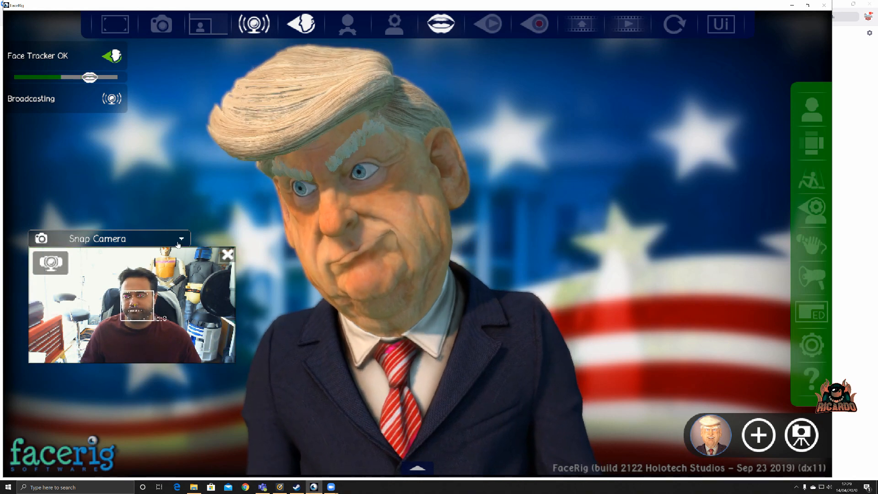
- Select Microsoft LifeCam Cinema as the face-tracking camera instead of Snap Camera
left_click(181, 238)
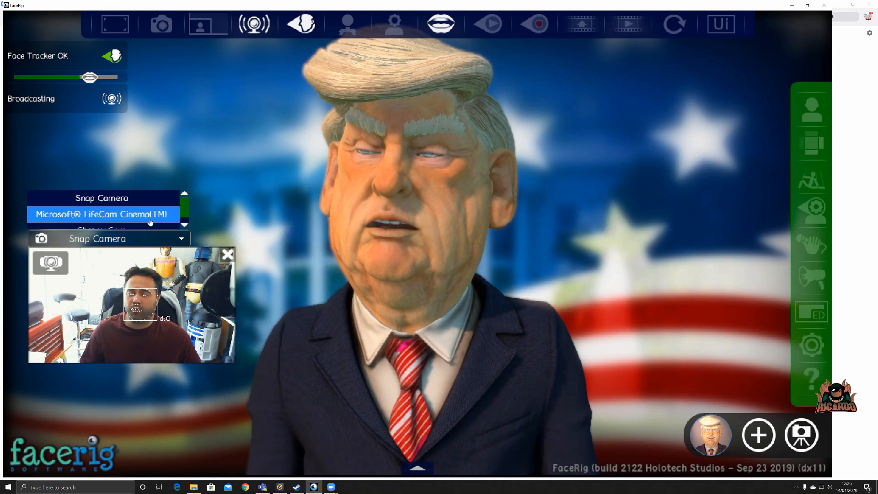
left_click(103, 214)
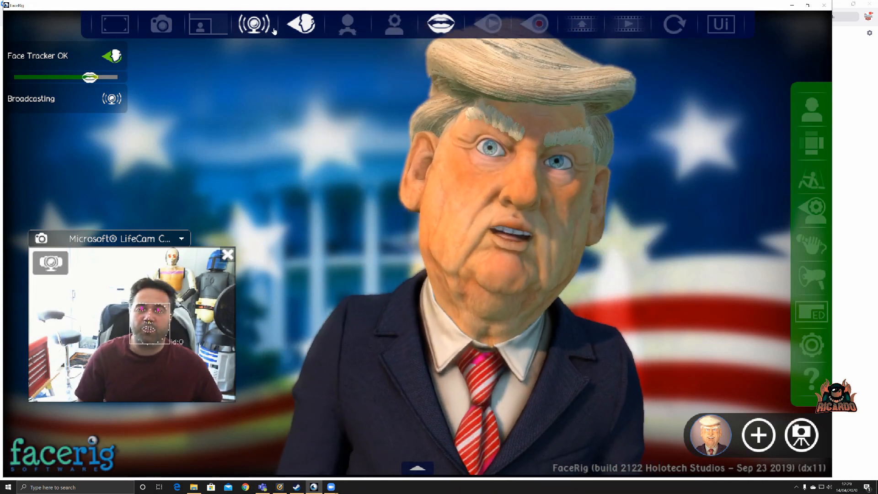
mouse_move(348, 24)
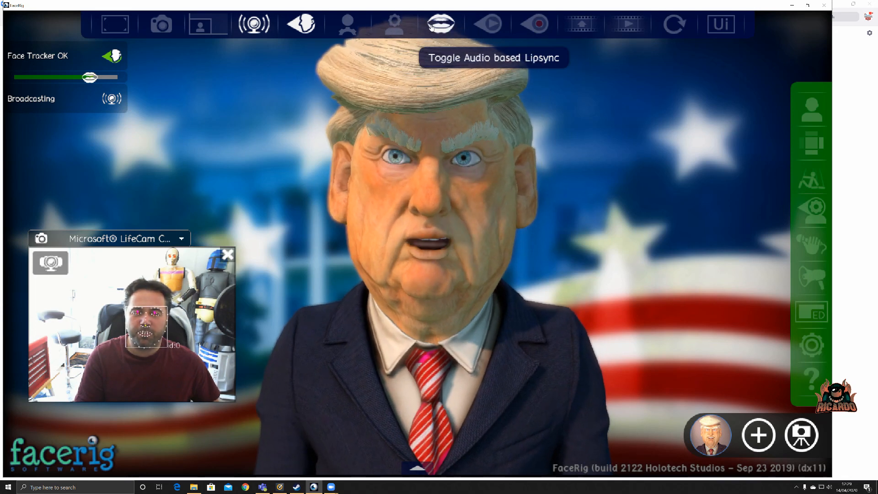
- Toggle Audio based Lipsync off and back on, then return from Basic UI to the advanced interface
left_click(440, 24)
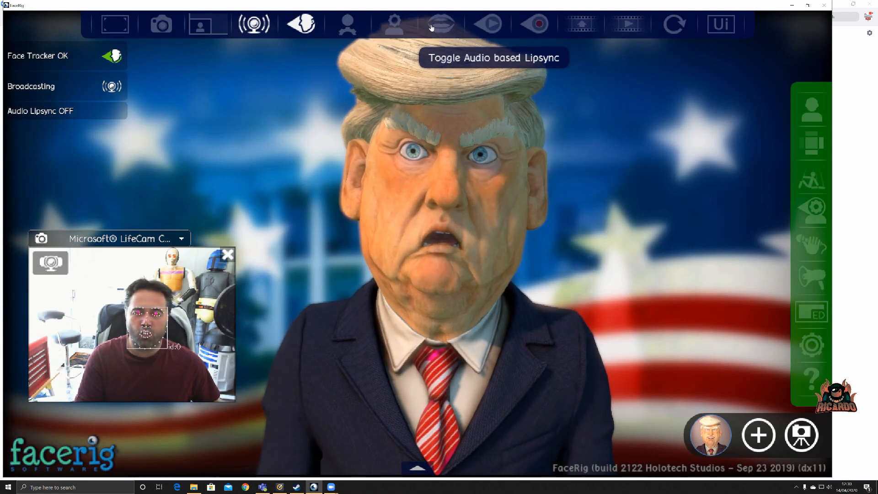
left_click(441, 24)
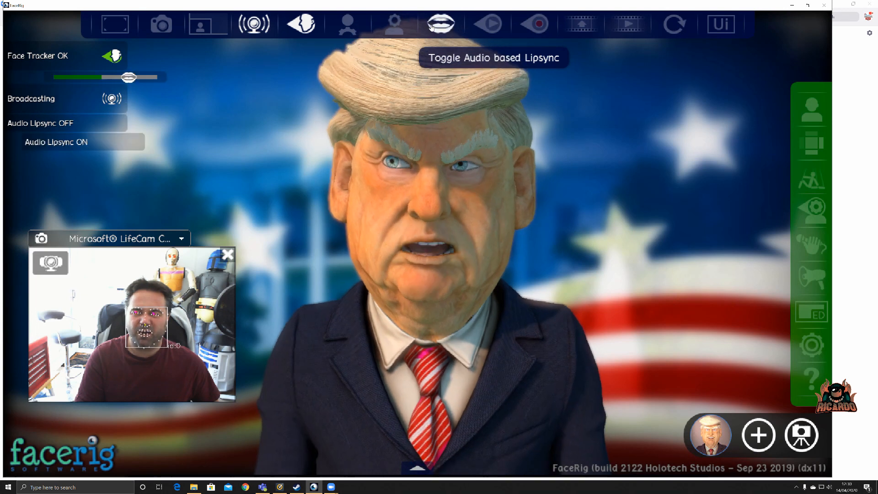
mouse_move(394, 24)
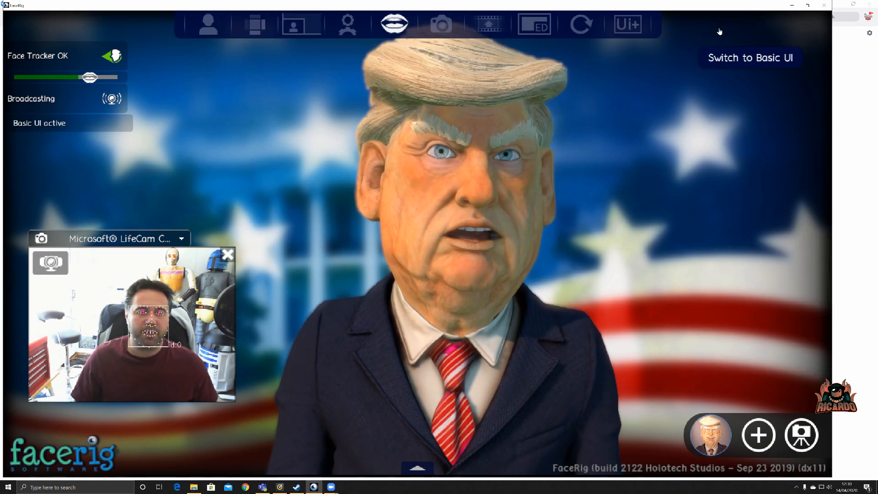
left_click(749, 57)
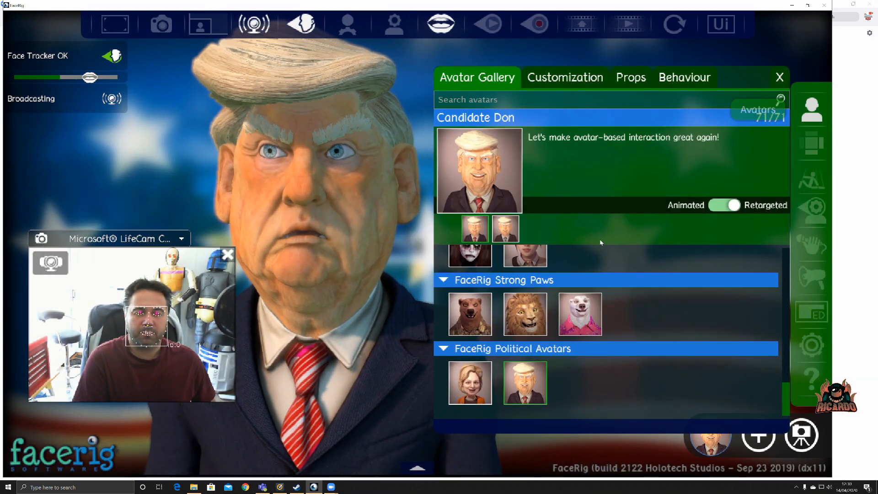
- Make Flo the Polar Bear the active avatar, after briefly trying Frank the Brown Bear
left_click(580, 314)
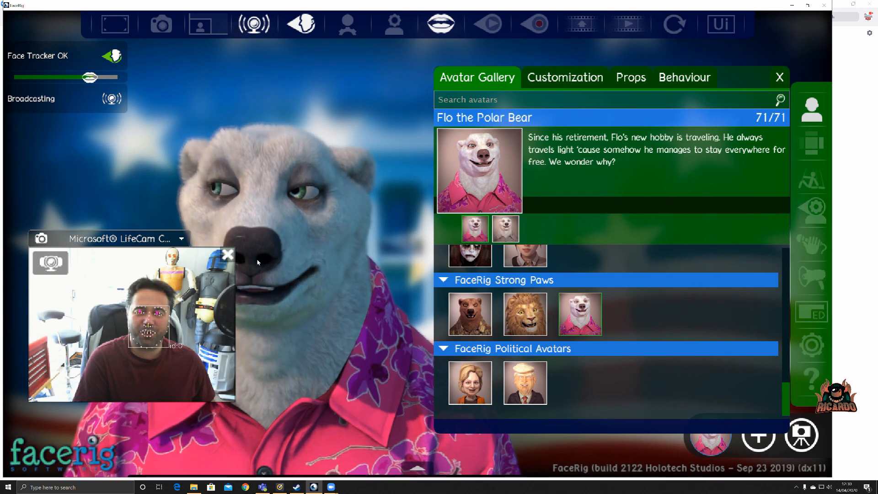
left_click(227, 254)
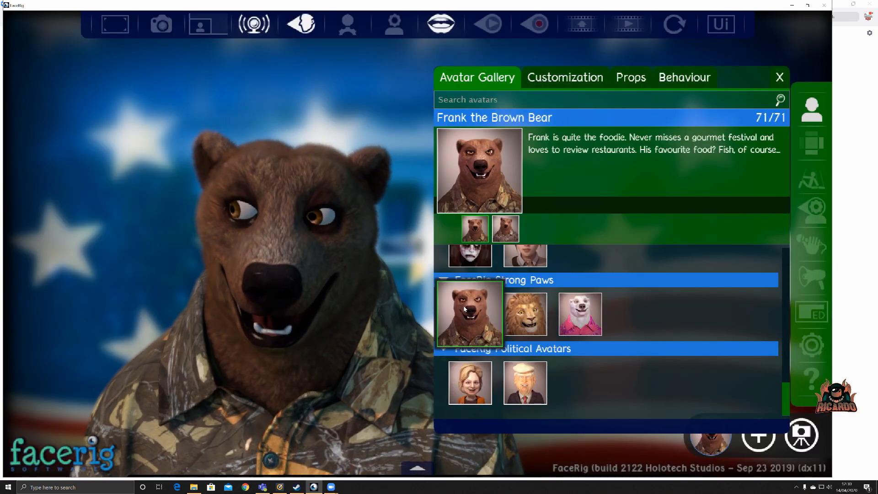
left_click(580, 314)
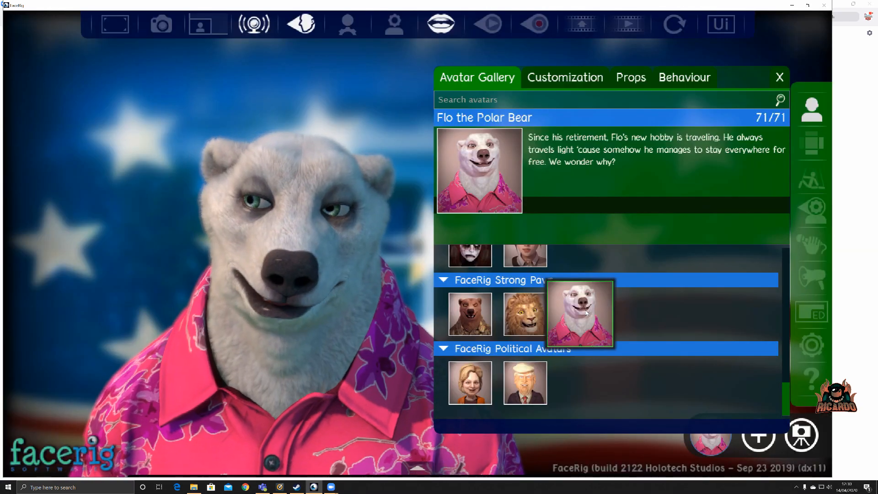
left_click(579, 313)
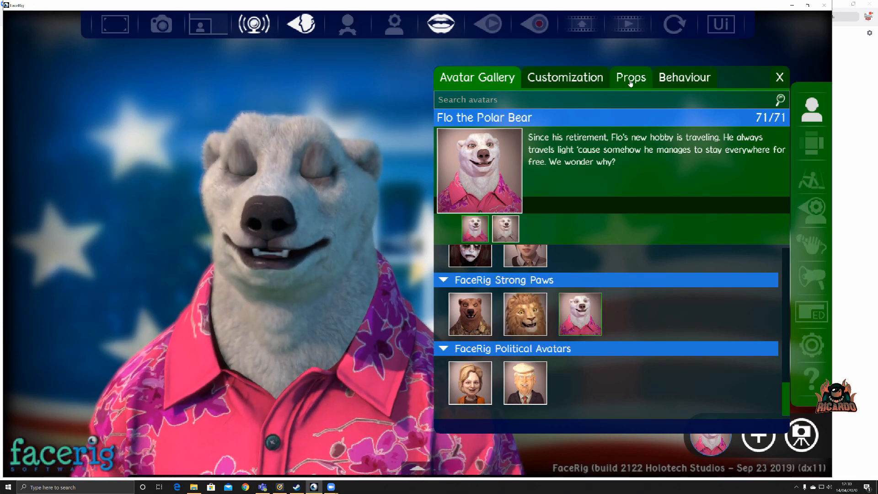
- Browse the Props list for the polar bear without adding one, then close the avatar options panel
left_click(630, 77)
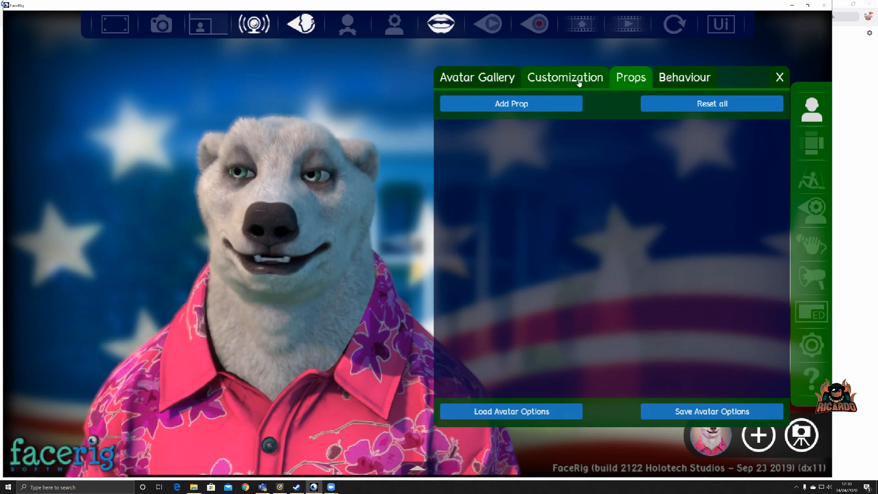
left_click(510, 103)
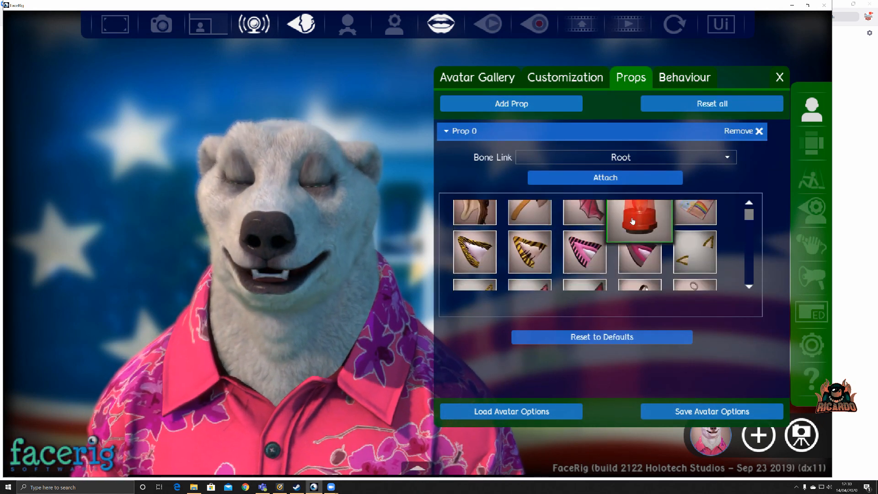
scroll("down", 3)
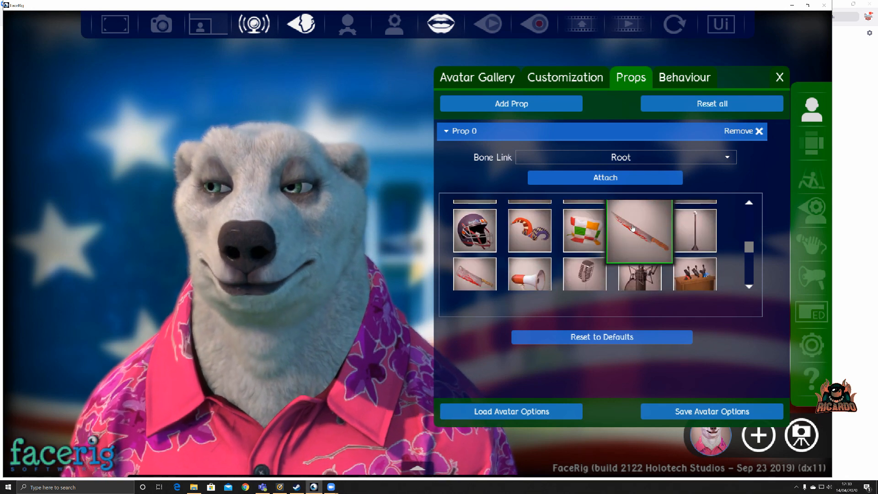
scroll("down", 3)
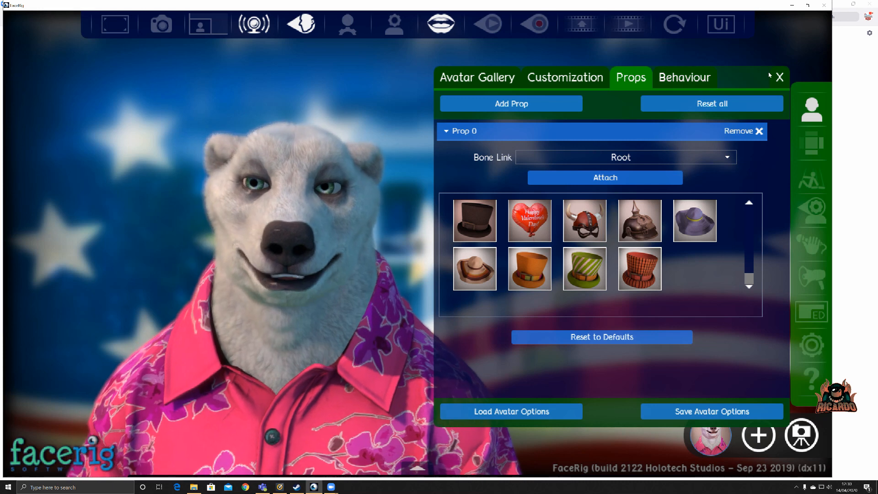
left_click(779, 77)
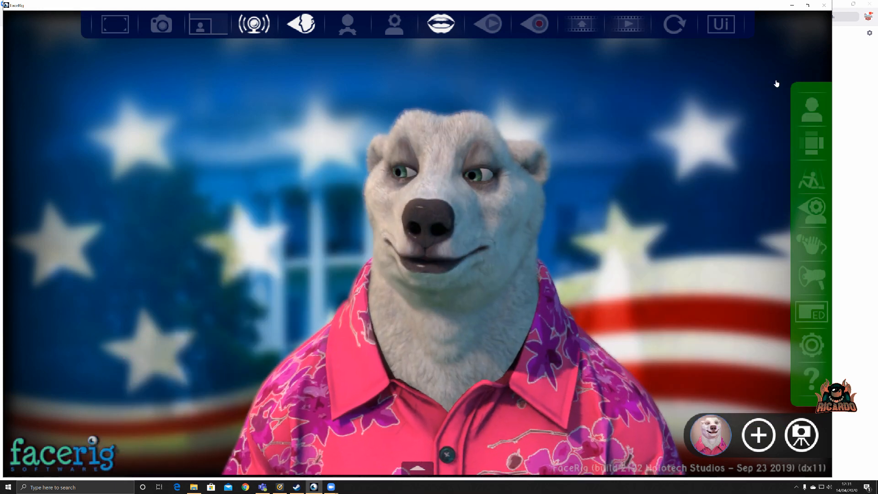
mouse_move(253, 24)
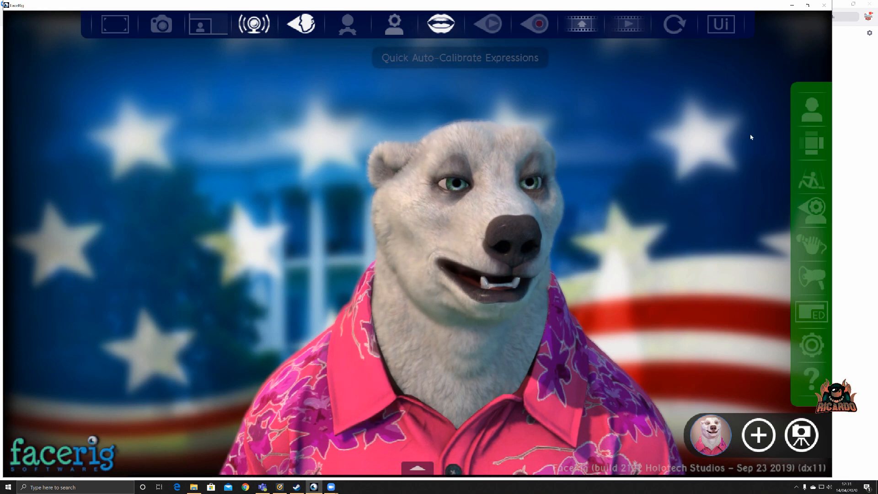
- Browse the Backgrounds gallery of environments before moving over to Zoom
left_click(811, 144)
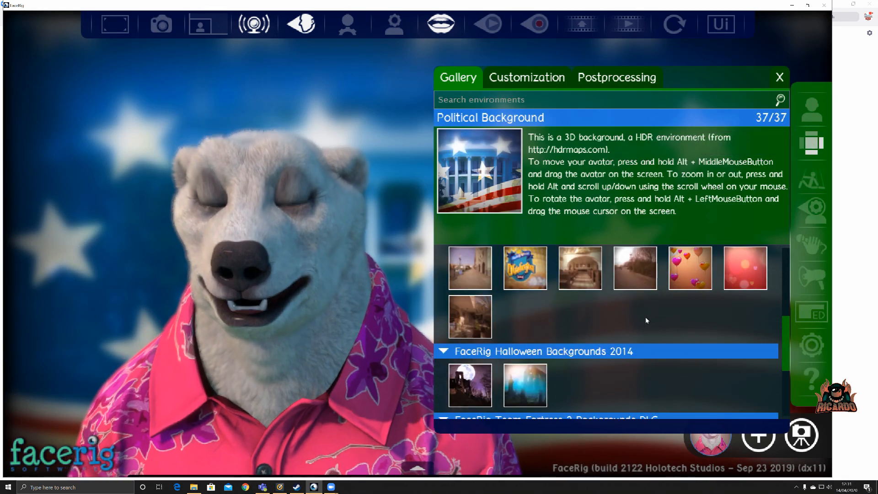
scroll("down", 3)
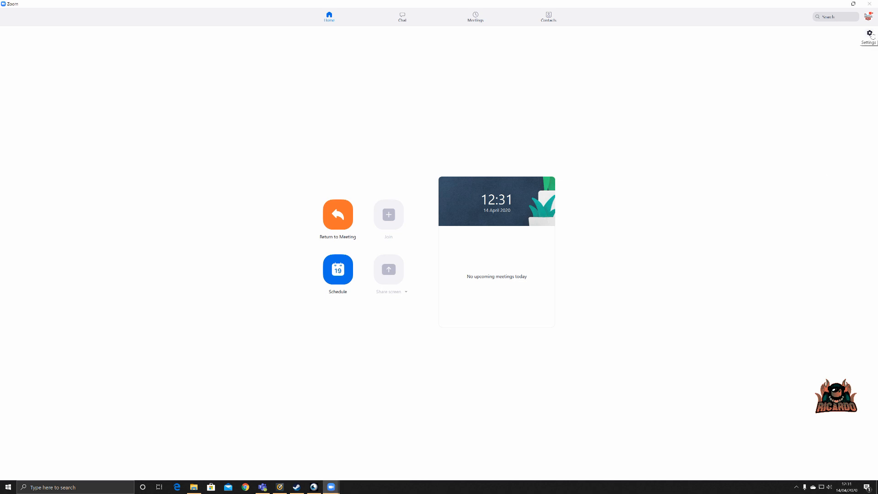
- Show Zoom's Video settings with FaceRig Virtual Camera as source, then the Virtual Background options
left_click(868, 33)
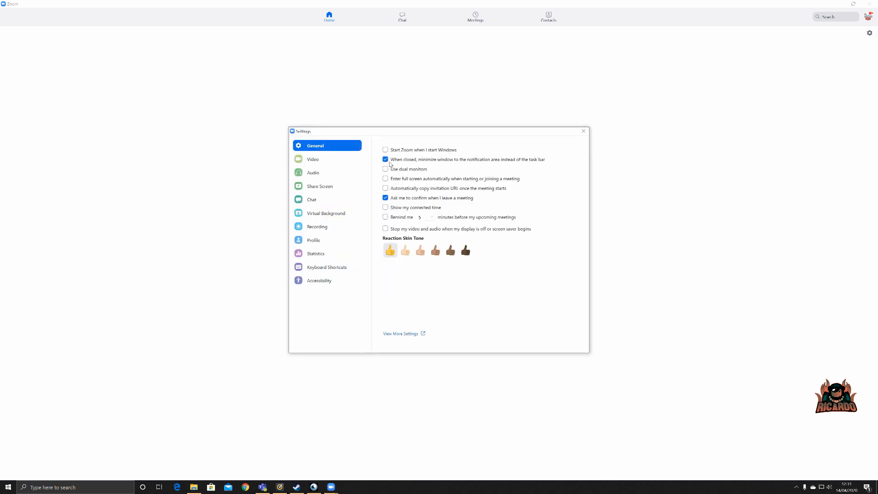
left_click(313, 159)
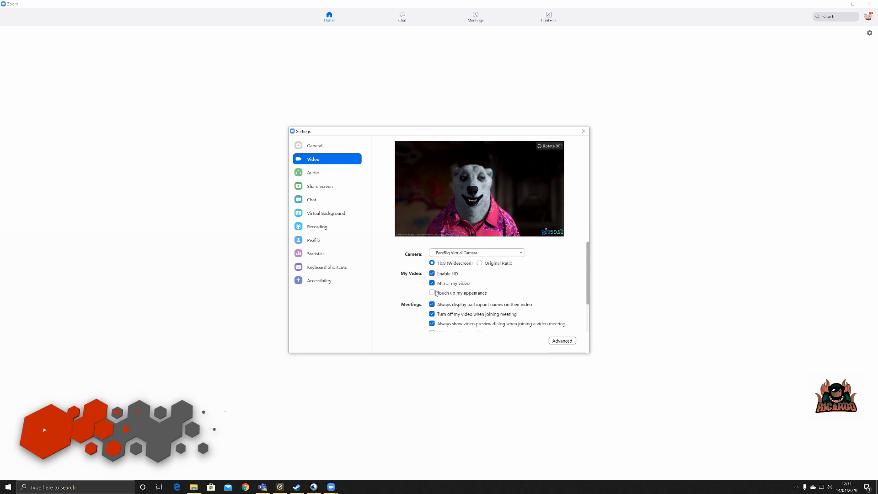
left_click(432, 293)
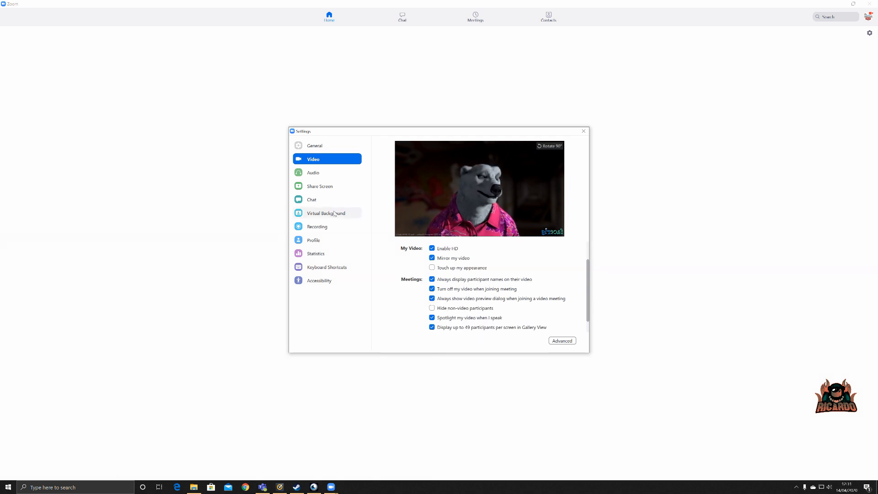
left_click(326, 213)
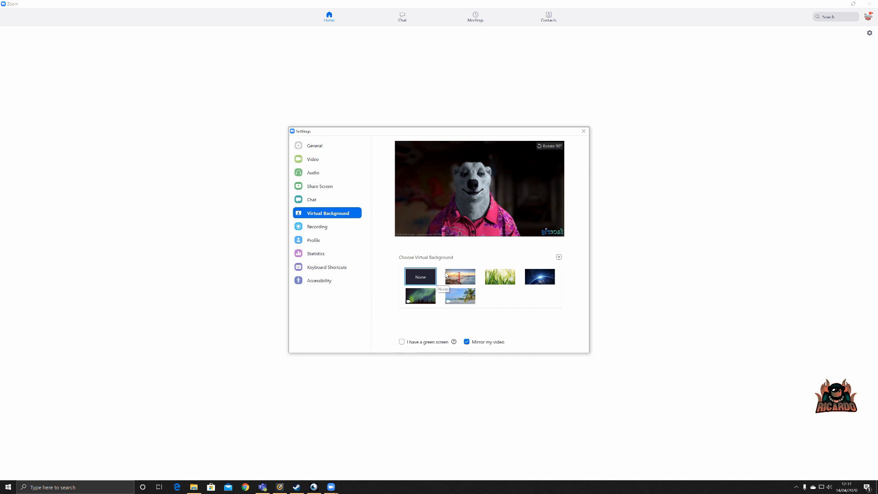
- Try San Francisco, Earth and Northern Lights backgrounds, keep the tropical beach one, and close Settings
left_click(460, 276)
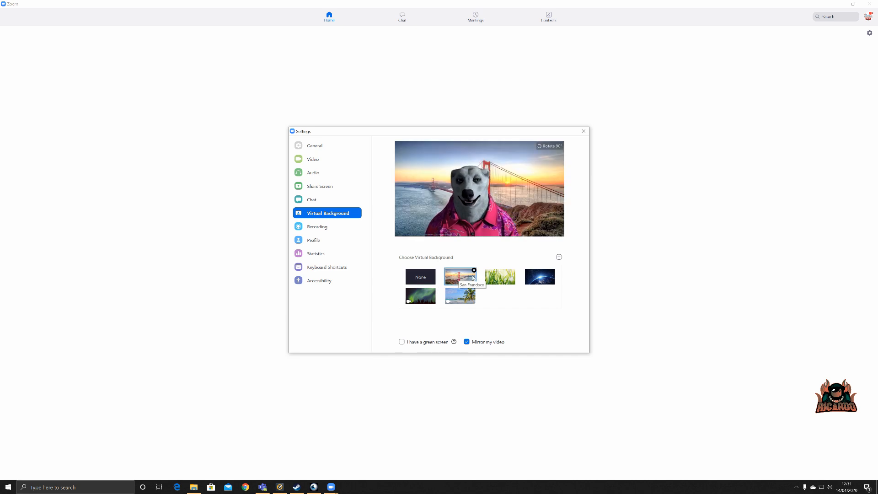
left_click(540, 276)
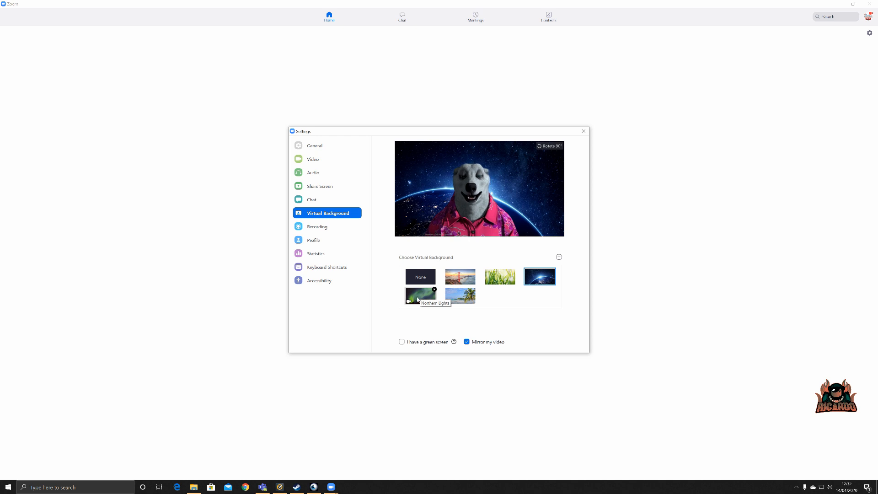
left_click(420, 295)
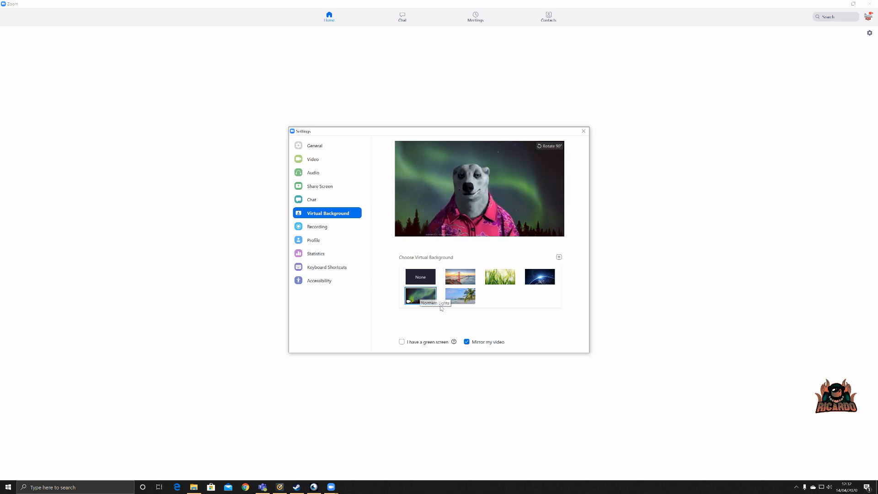
left_click(460, 295)
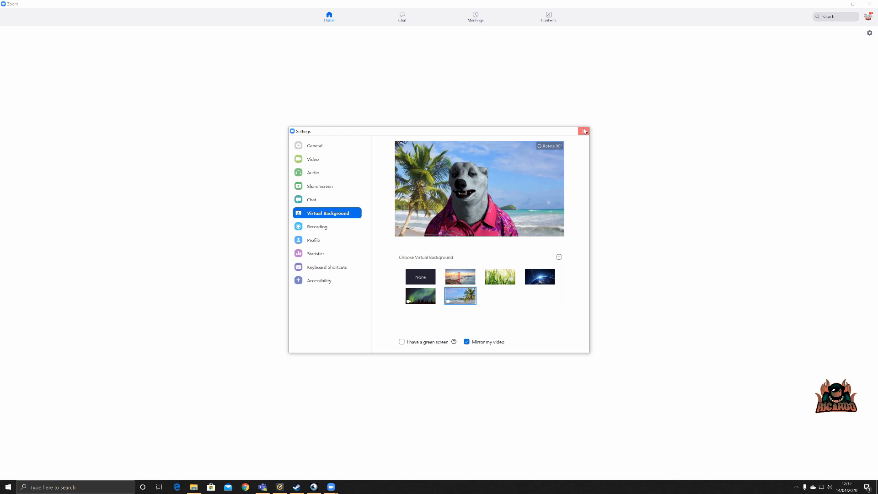
left_click(584, 131)
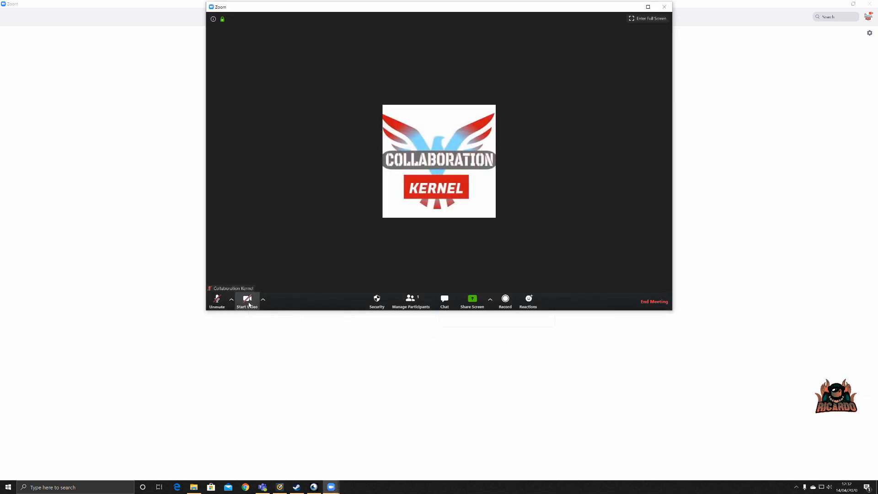
- Start video in the meeting so the polar bear feed is shown
left_click(247, 301)
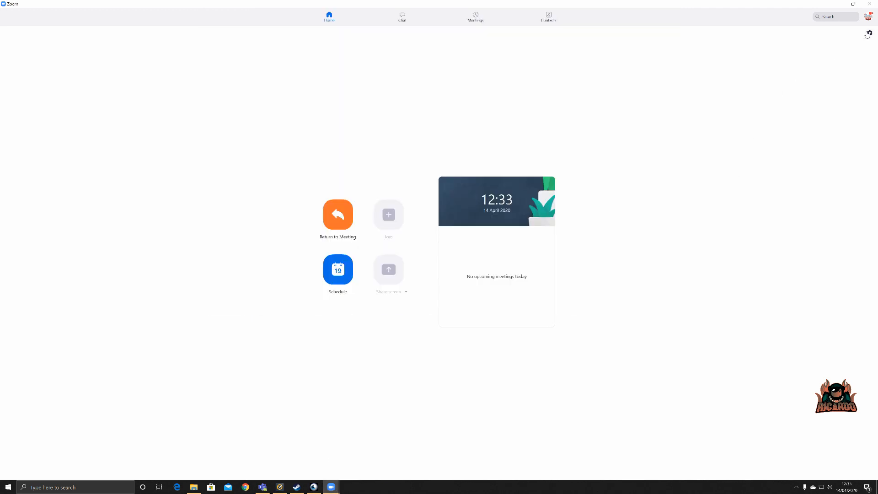
- Set Zoom's virtual background to None so the polar bear keeps its original dark backdrop
left_click(868, 32)
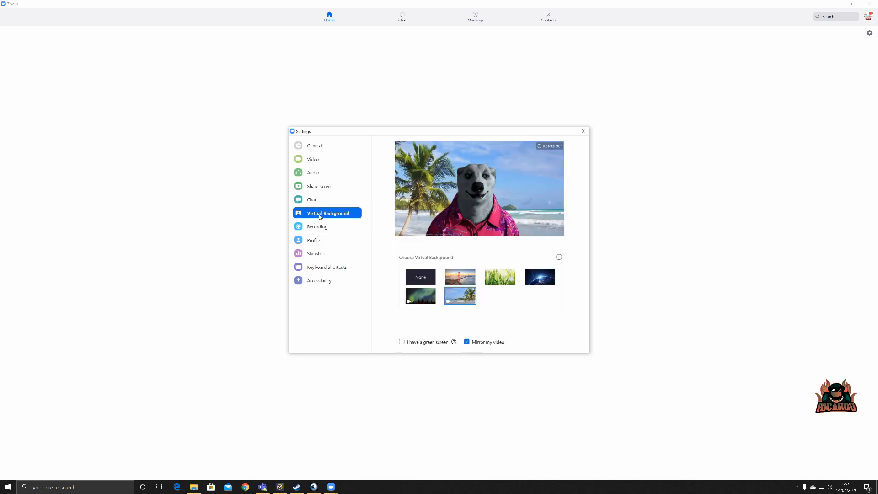
left_click(420, 276)
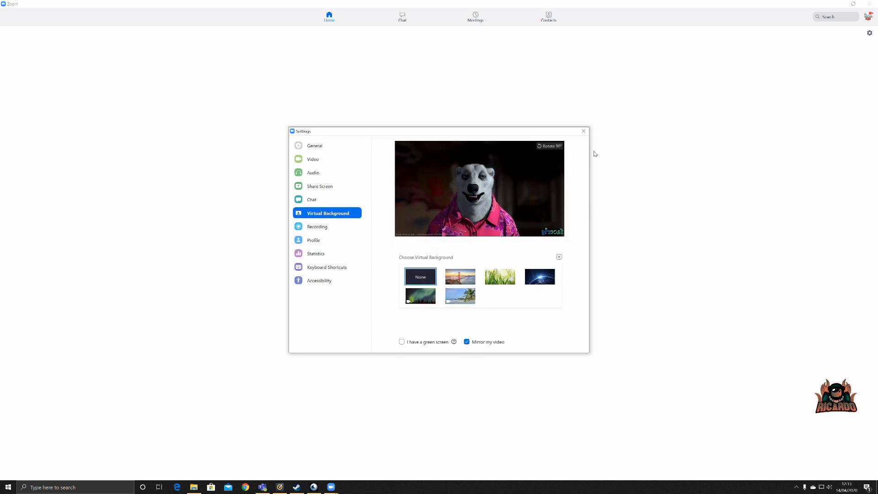